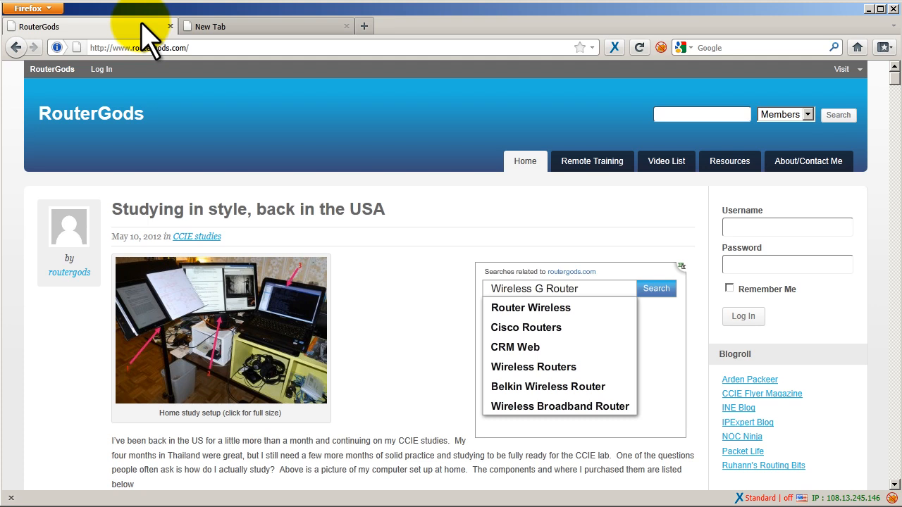
Step: In the blank second tab, type 'tiannemen' into the search box
{"action": "left_click", "coordinate": [264, 26]}
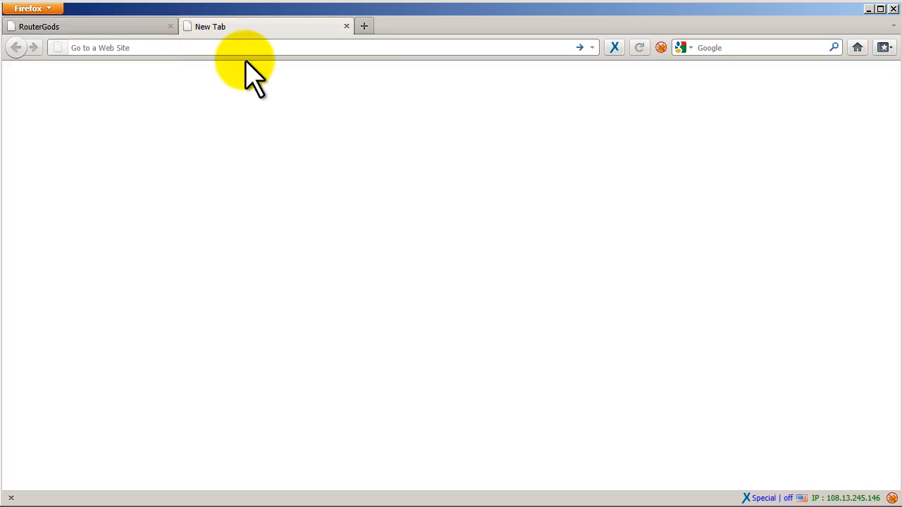
{"action": "type", "text": "tiannemen"}
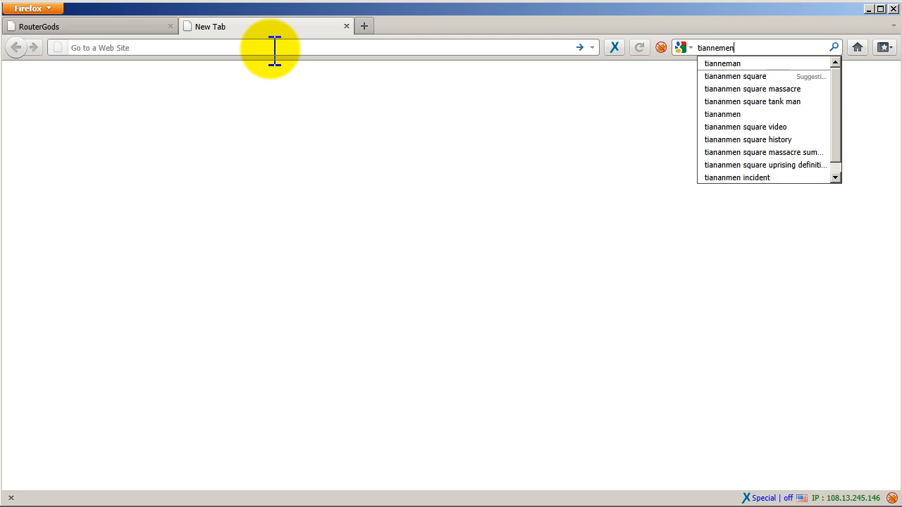
Step: Choose the 'tiananmen square' suggestion to reach the Wikipedia article
{"action": "left_click", "coordinate": [735, 76]}
{"action": "type", "text": "whatismyip.com"}
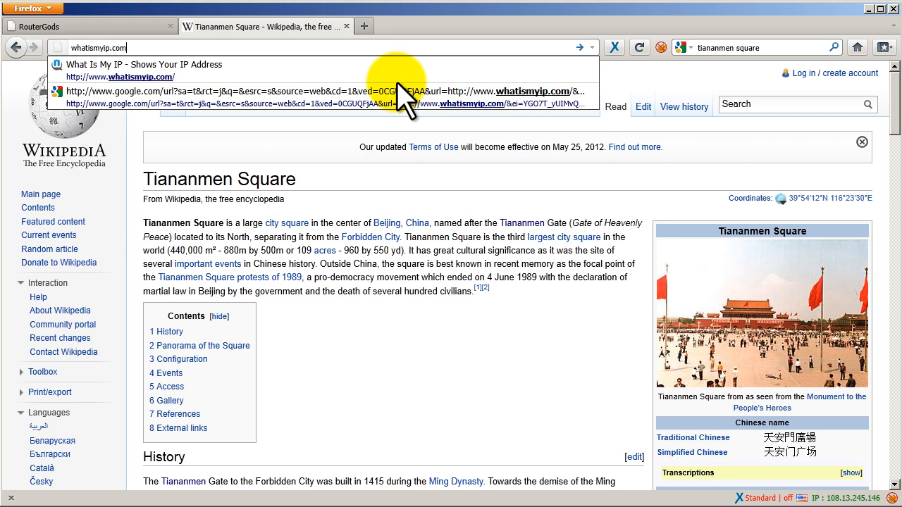
Step: Load whatismyip.com from the 'What Is My IP' address bar suggestion
{"action": "left_click", "coordinate": [138, 77]}
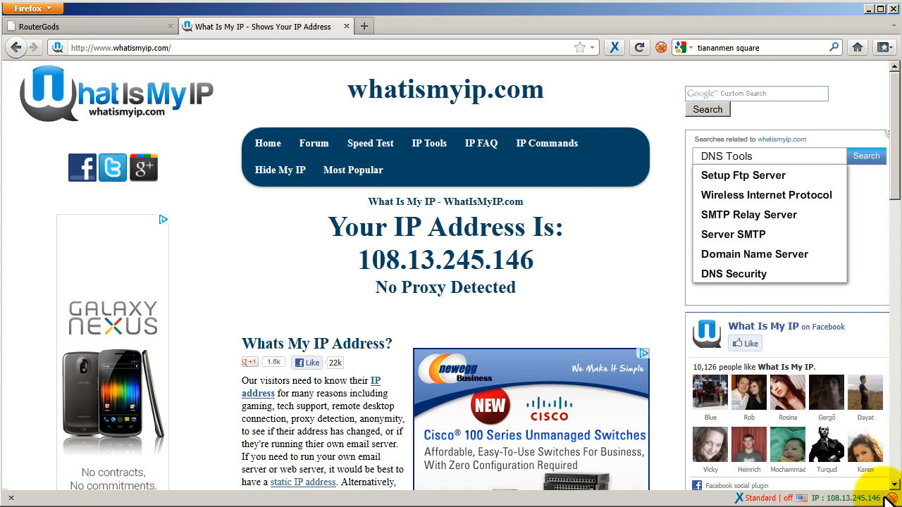
{"action": "mouse_move", "coordinate": [842, 497]}
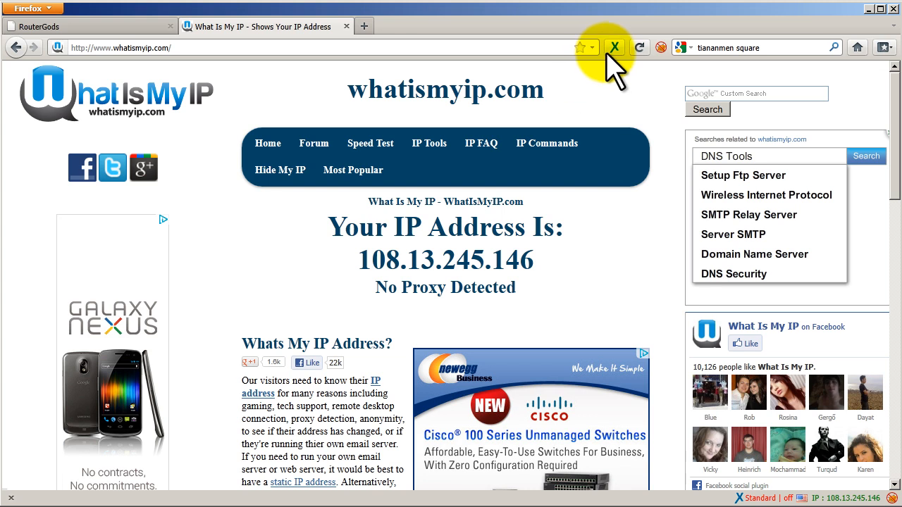
Step: Activate anonymoX with identity us9e (IP 67.213.218.74) and list its services
{"action": "left_click", "coordinate": [614, 47]}
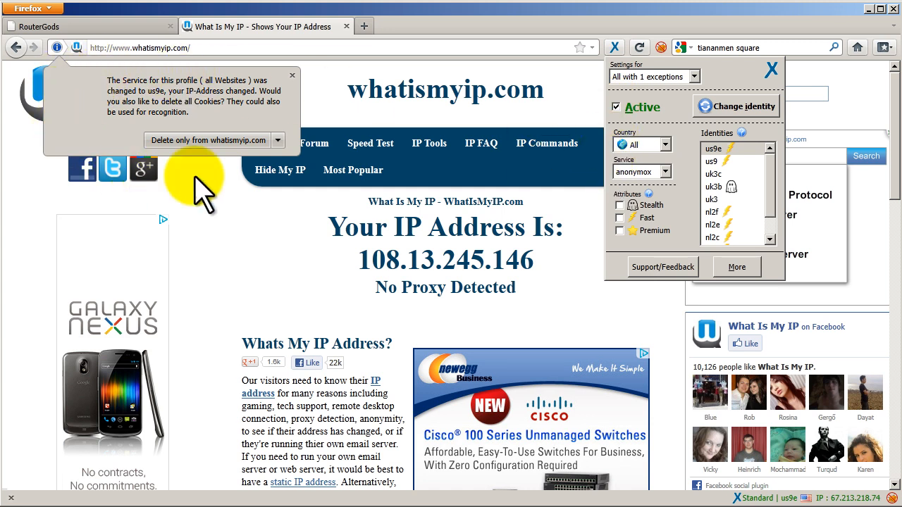
{"action": "mouse_move", "coordinate": [268, 113]}
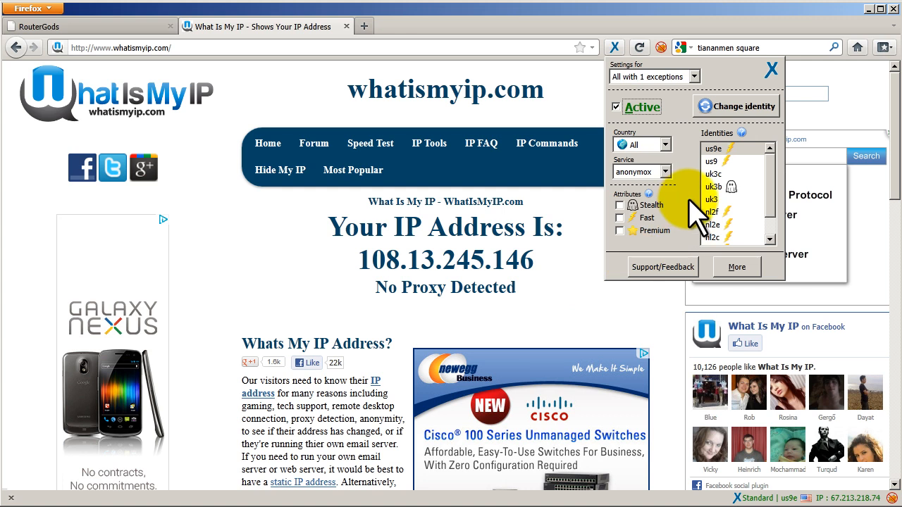
{"action": "mouse_move", "coordinate": [666, 152]}
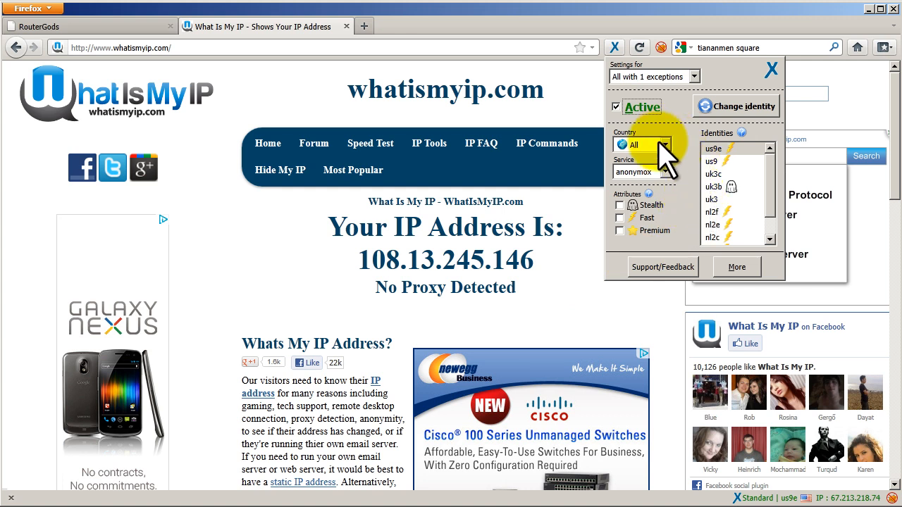
{"action": "left_click", "coordinate": [668, 172]}
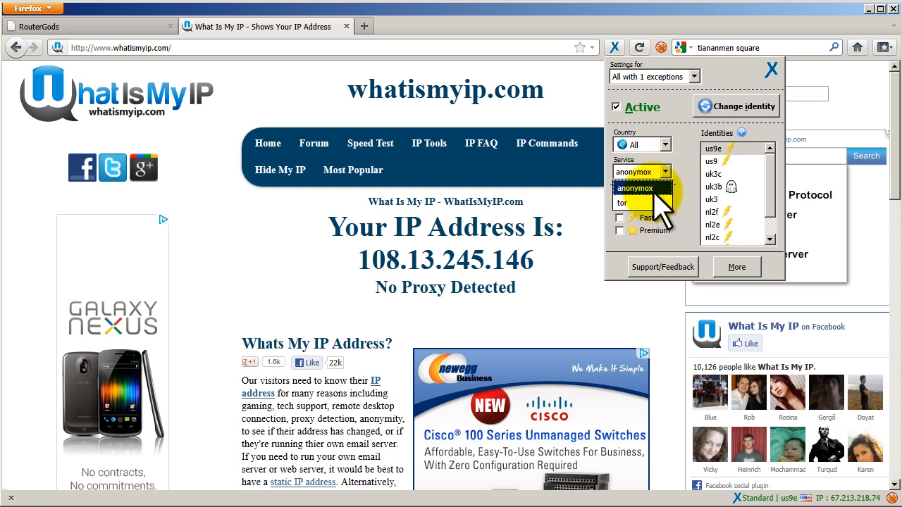
Step: Switch anonymoX to tor and cycle identities until tor3_de5 (109.163.233.205) is active
{"action": "left_click", "coordinate": [622, 203]}
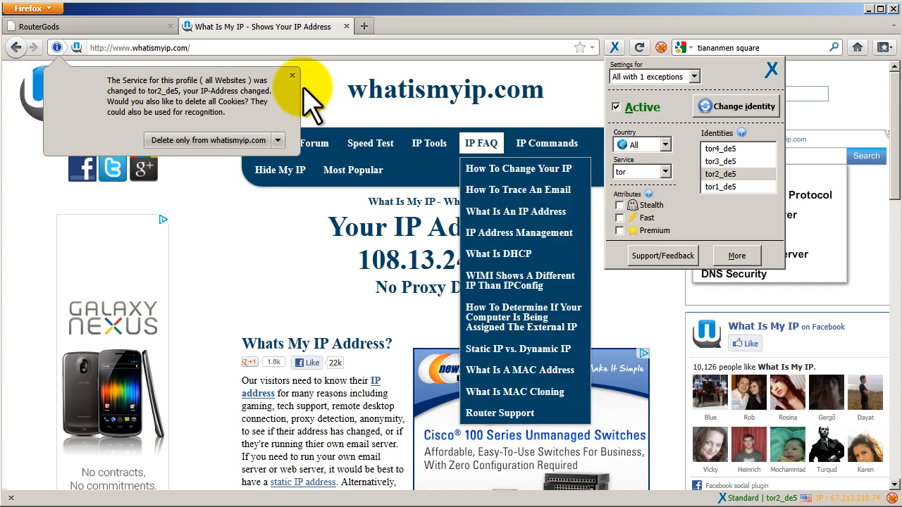
{"action": "left_click", "coordinate": [292, 75]}
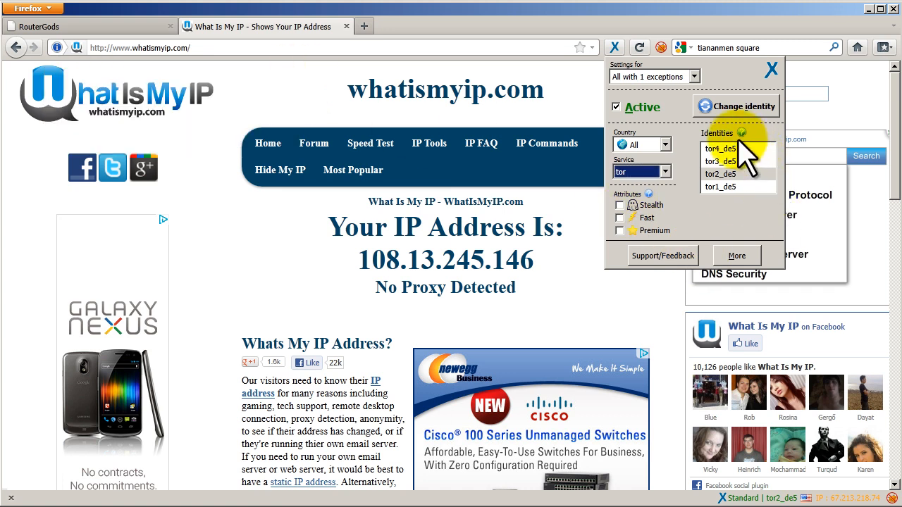
{"action": "left_click", "coordinate": [742, 106]}
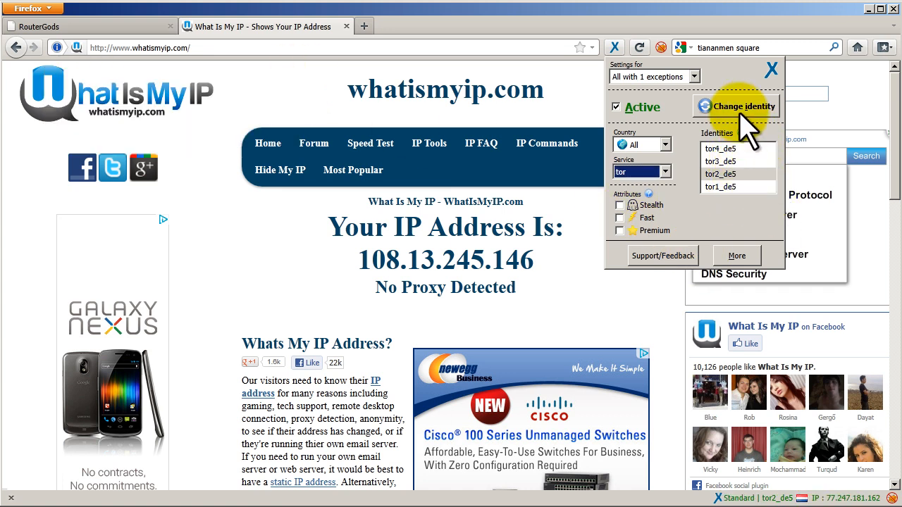
{"action": "left_click", "coordinate": [736, 106]}
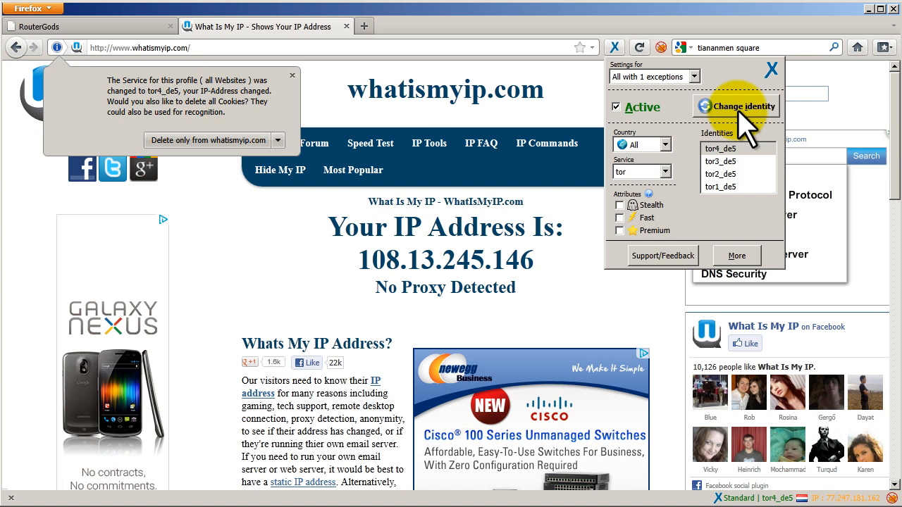
{"action": "left_click", "coordinate": [737, 106]}
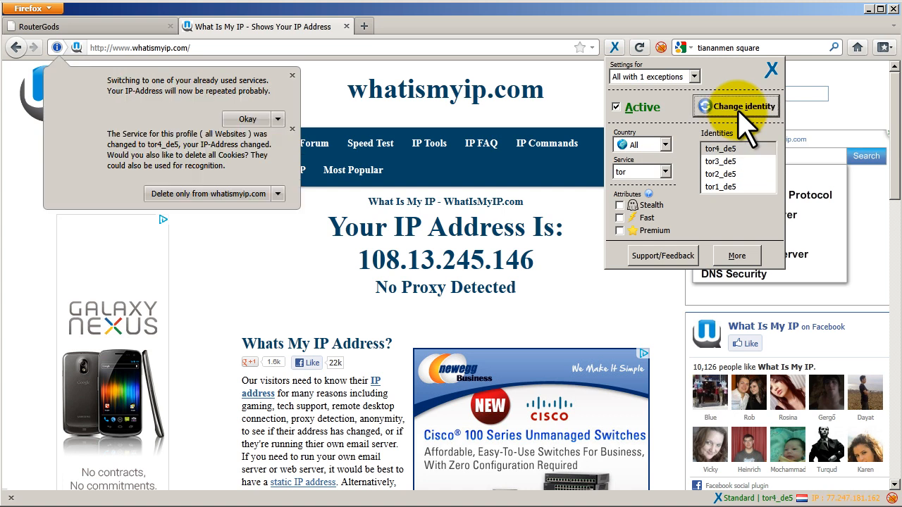
{"action": "left_click", "coordinate": [735, 107]}
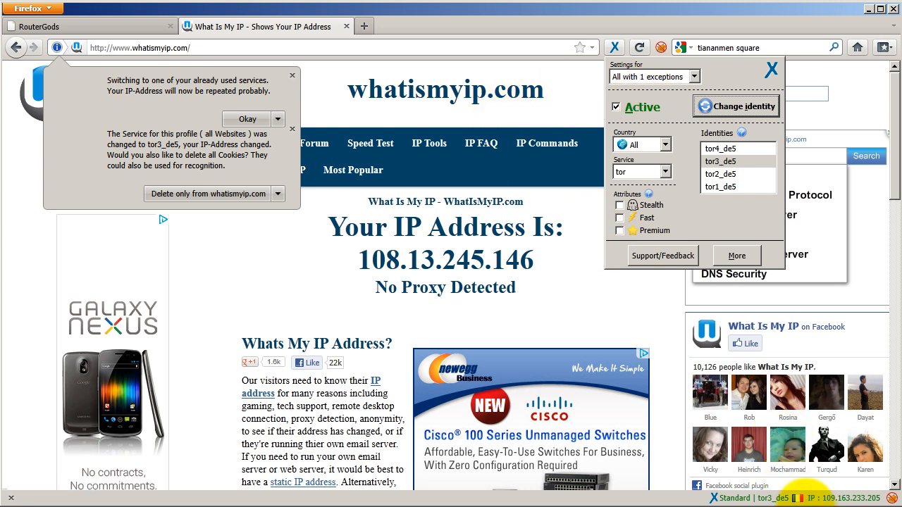
{"action": "mouse_move", "coordinate": [821, 500]}
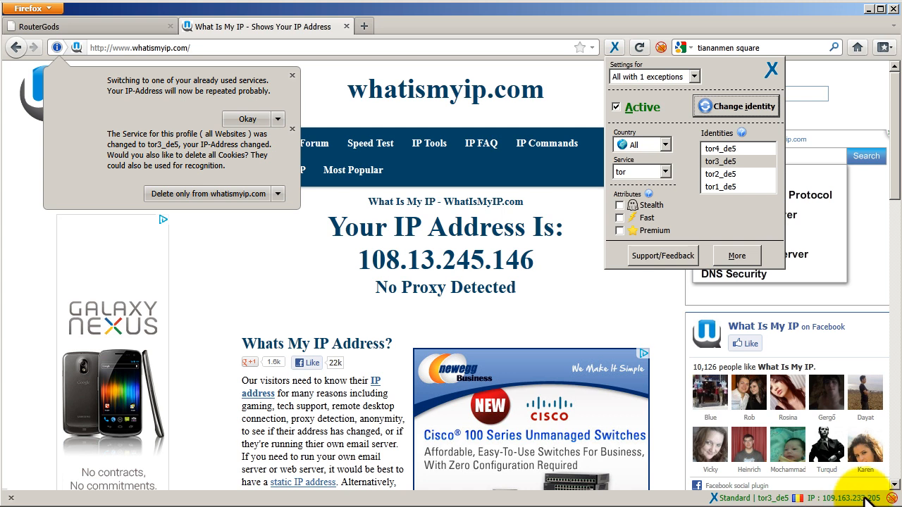
{"action": "mouse_move", "coordinate": [796, 501]}
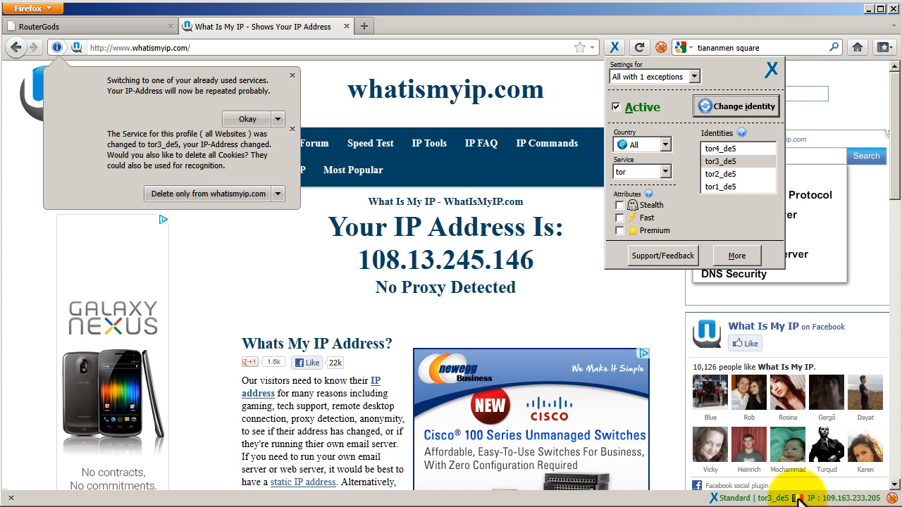
{"action": "mouse_move", "coordinate": [810, 497]}
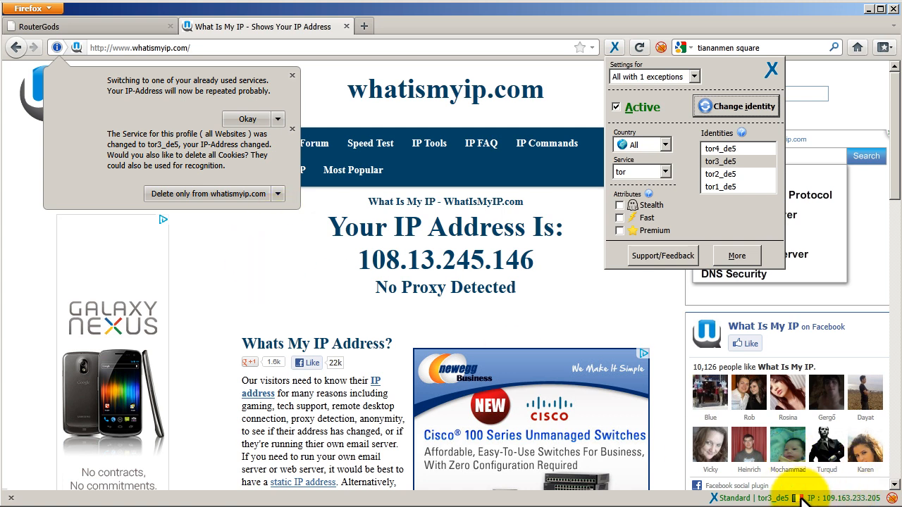
{"action": "mouse_move", "coordinate": [796, 493]}
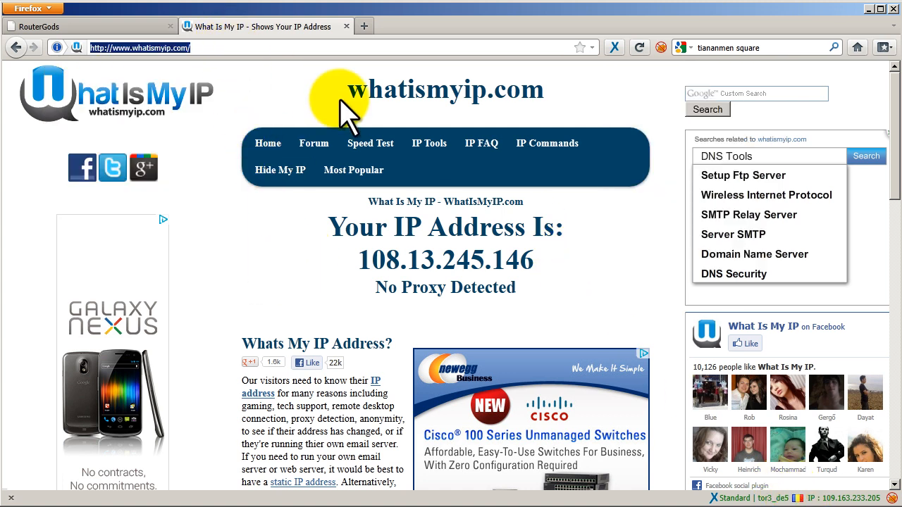
Step: Reload whatismyip.com so it shows IP 109.163.233.205
{"action": "left_click", "coordinate": [639, 47]}
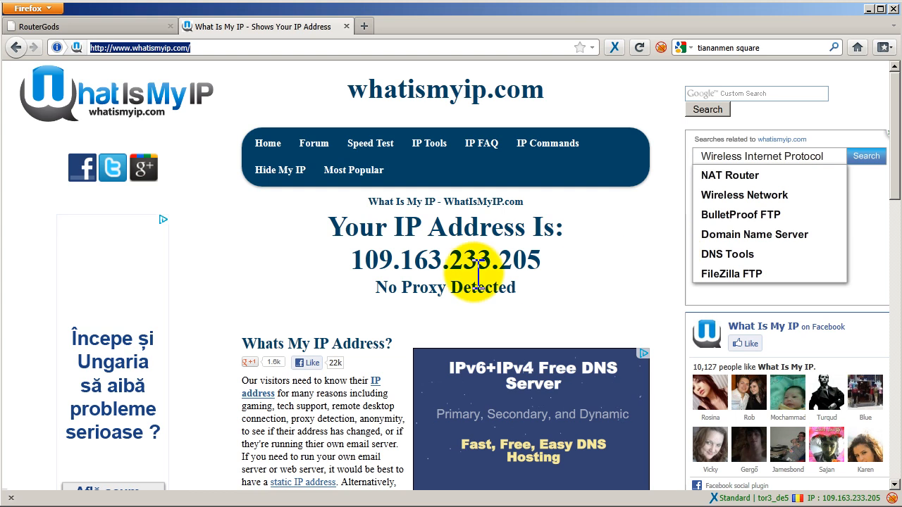
{"action": "mouse_move", "coordinate": [832, 497]}
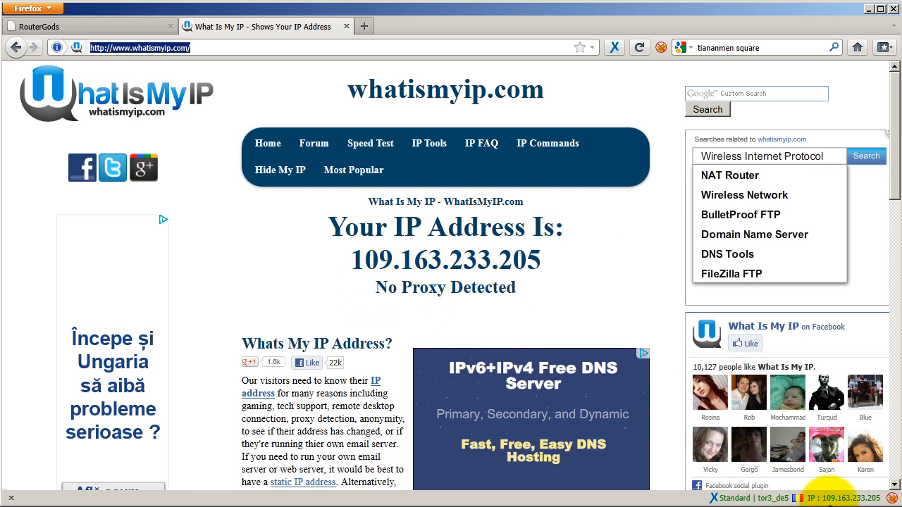
{"action": "mouse_move", "coordinate": [687, 490]}
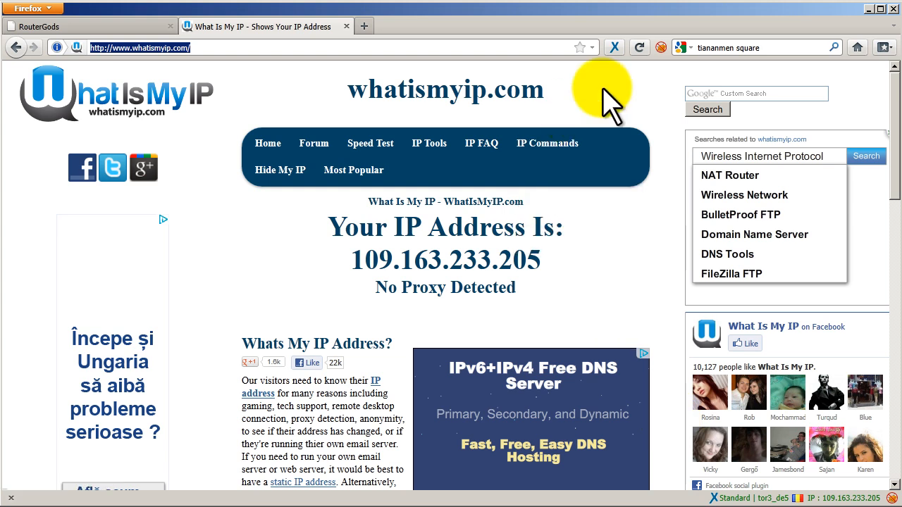
Step: Change the Tor identity to tor4_de5 and confirm IP 109.163.233.201 on whatismyip.com
{"action": "left_click", "coordinate": [613, 47]}
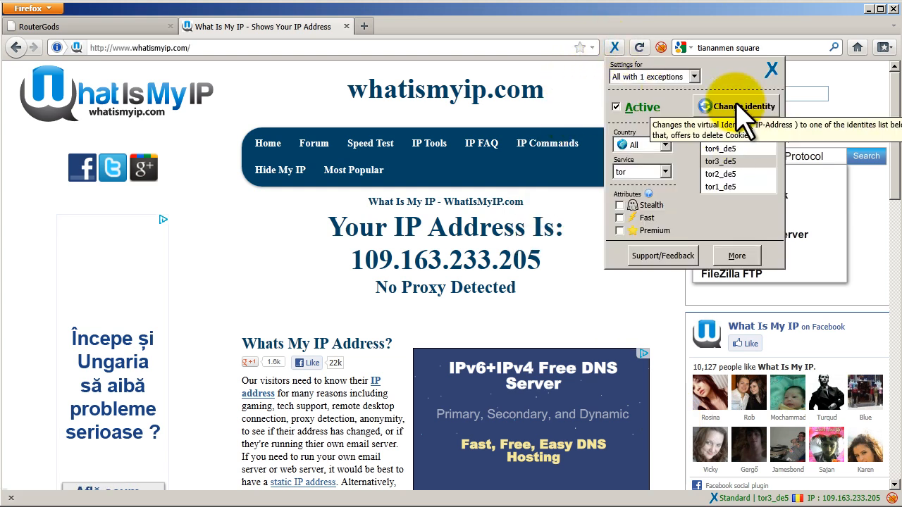
{"action": "left_click", "coordinate": [737, 106]}
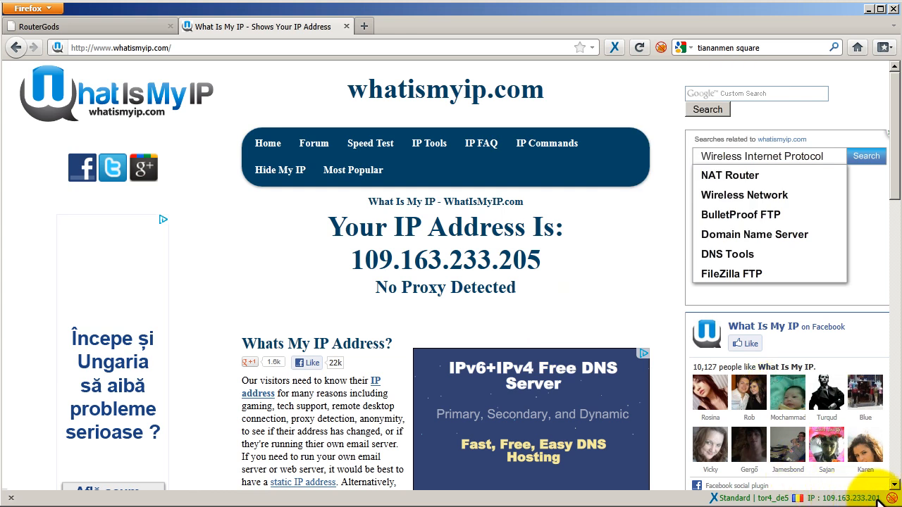
{"action": "mouse_move", "coordinate": [504, 279]}
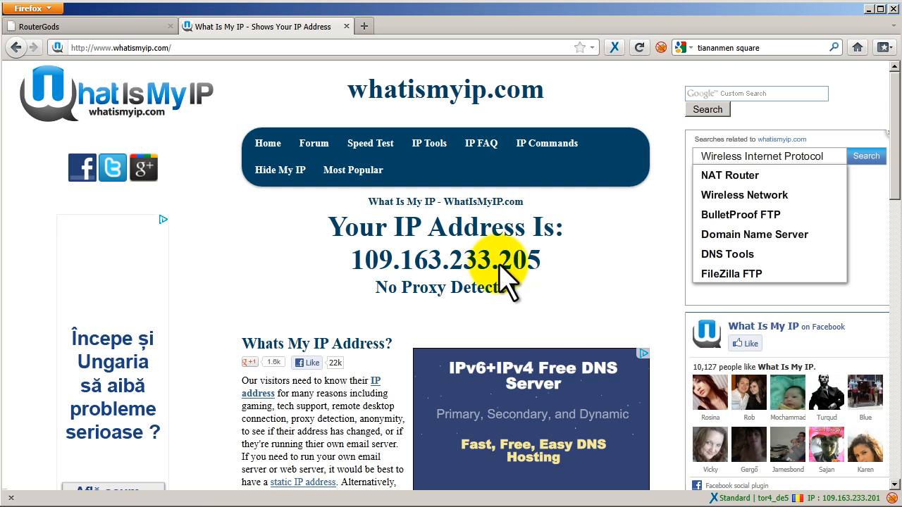
{"action": "mouse_move", "coordinate": [723, 112]}
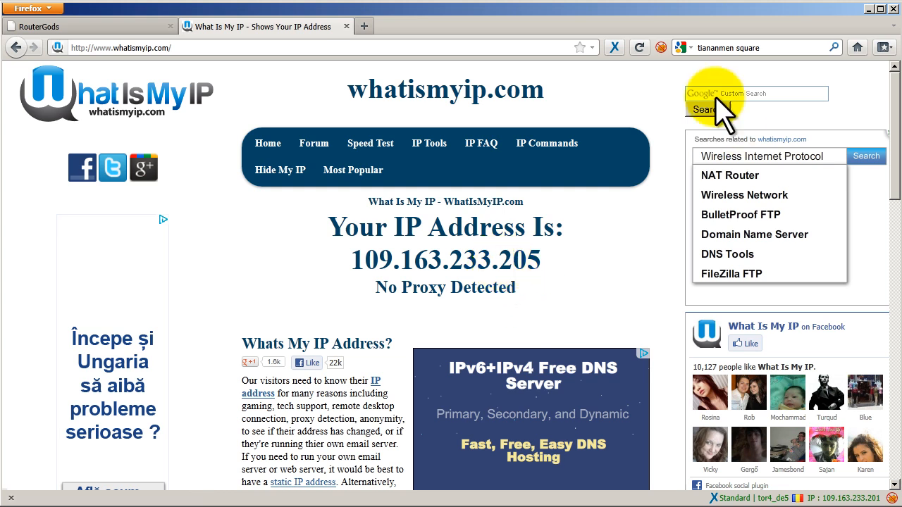
{"action": "left_click", "coordinate": [703, 110]}
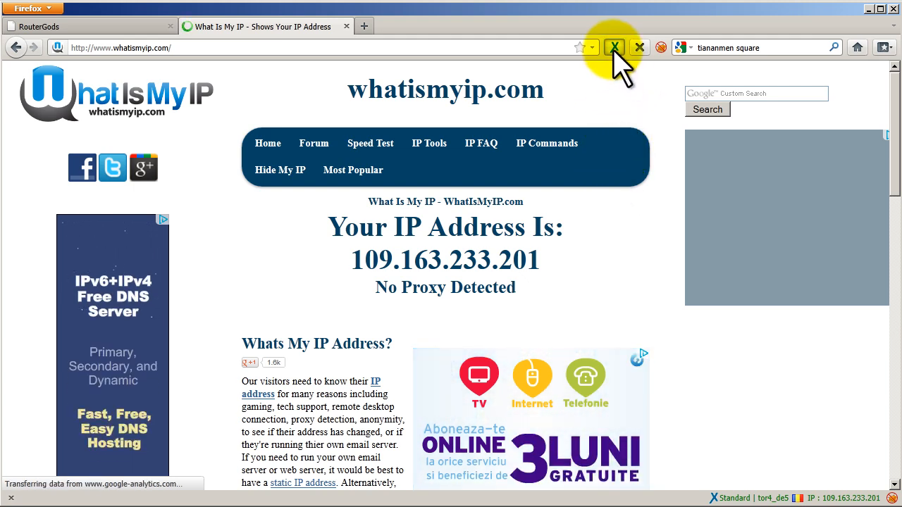
Step: Set anonymoX country to UK (uk3) and reload to confirm IP 83.170.92.186
{"action": "left_click", "coordinate": [615, 47]}
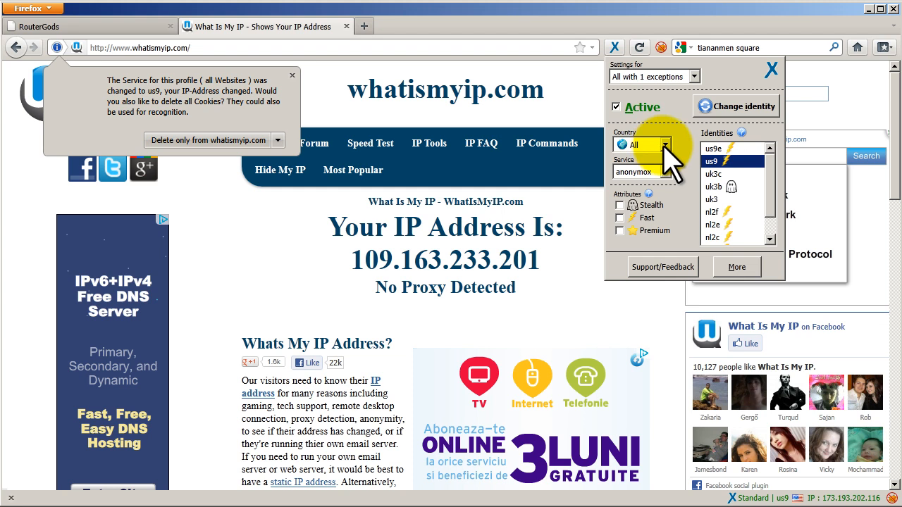
{"action": "left_click", "coordinate": [665, 144]}
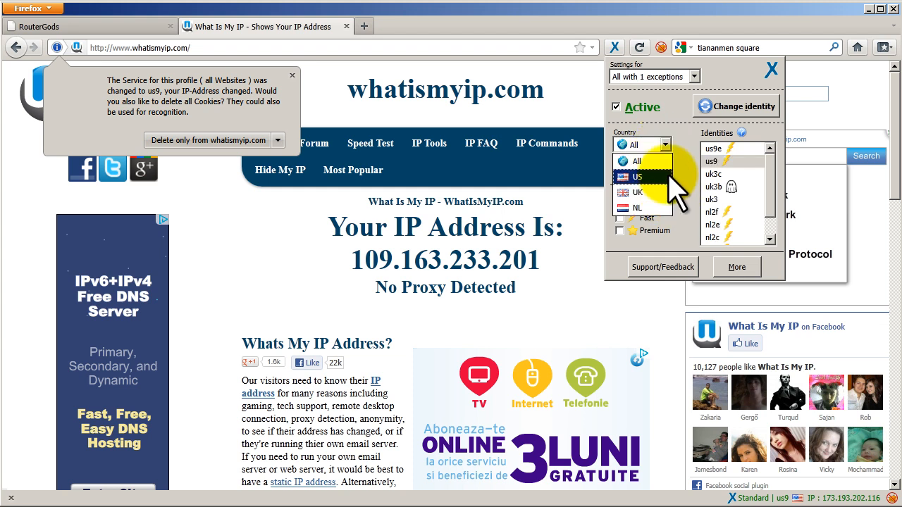
{"action": "mouse_move", "coordinate": [638, 192]}
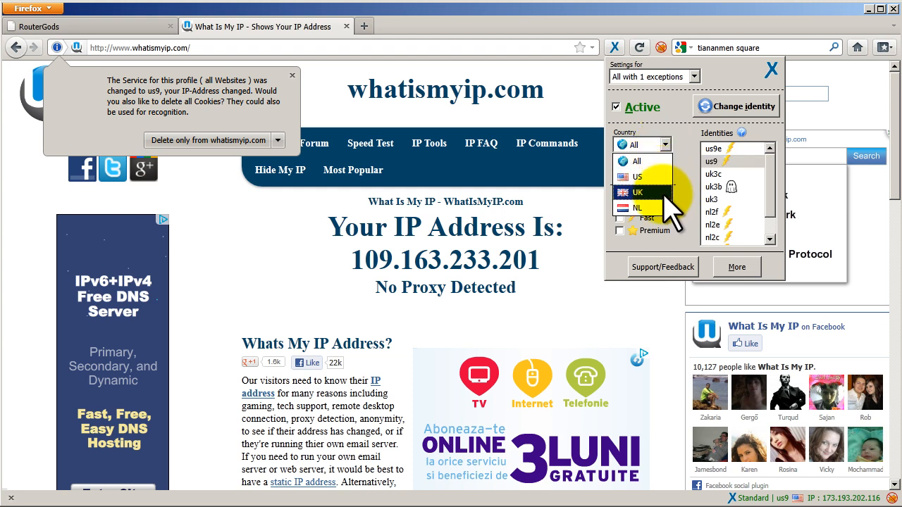
{"action": "left_click", "coordinate": [637, 193]}
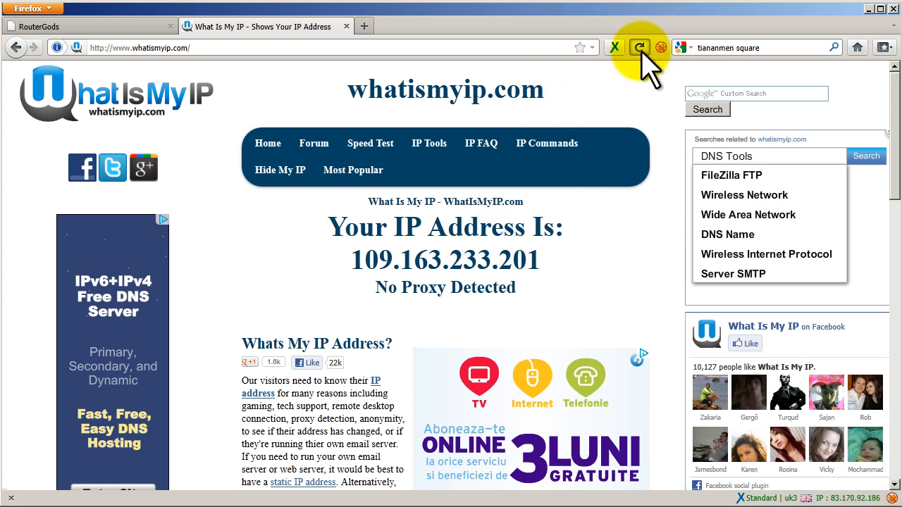
{"action": "left_click", "coordinate": [639, 47]}
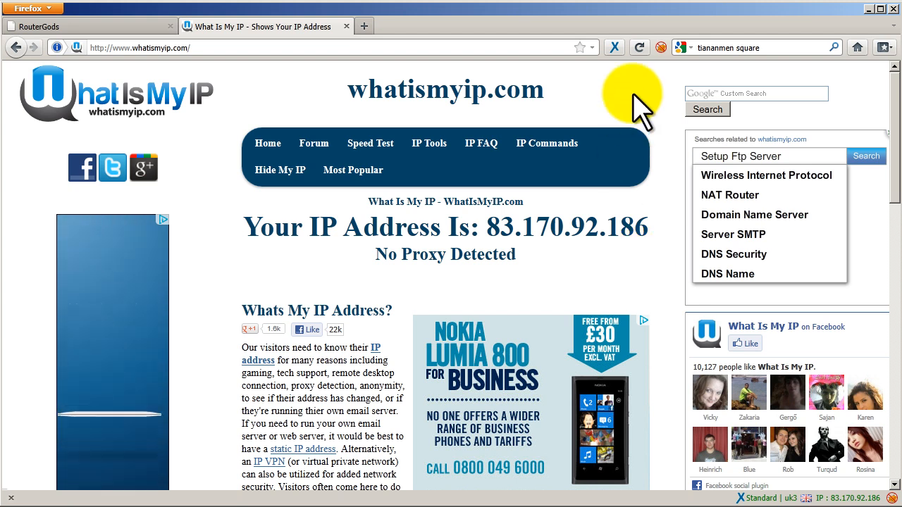
Step: Uncheck Active in the anonymoX panel, restoring IP 108.13.245.146
{"action": "left_click", "coordinate": [613, 47]}
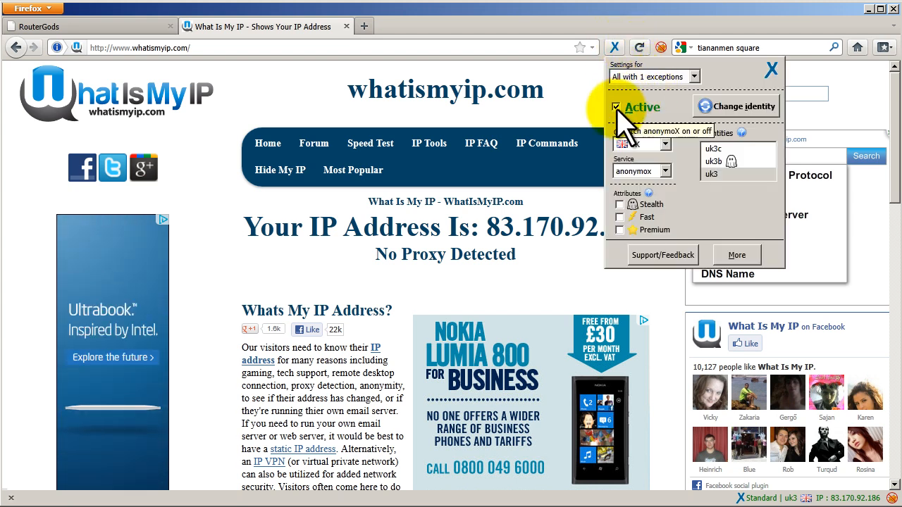
{"action": "left_click", "coordinate": [617, 107]}
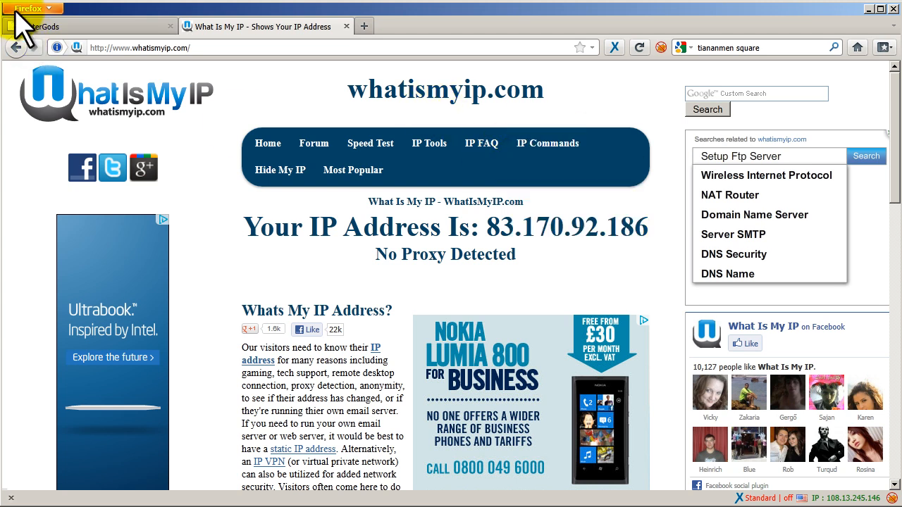
Step: Search add-ons for 'anonymox', viewing installed anonymoX 0.9.9 and available results
{"action": "left_click", "coordinate": [28, 7]}
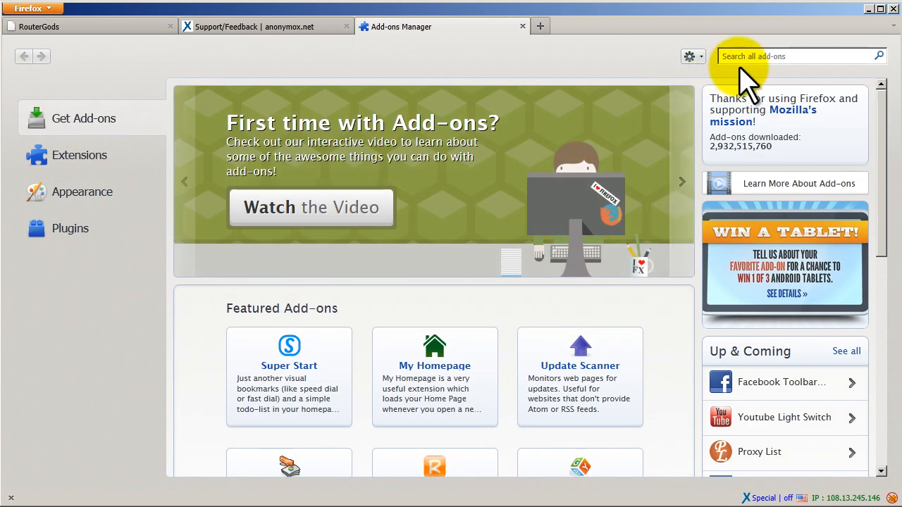
{"action": "type", "text": "anonymox"}
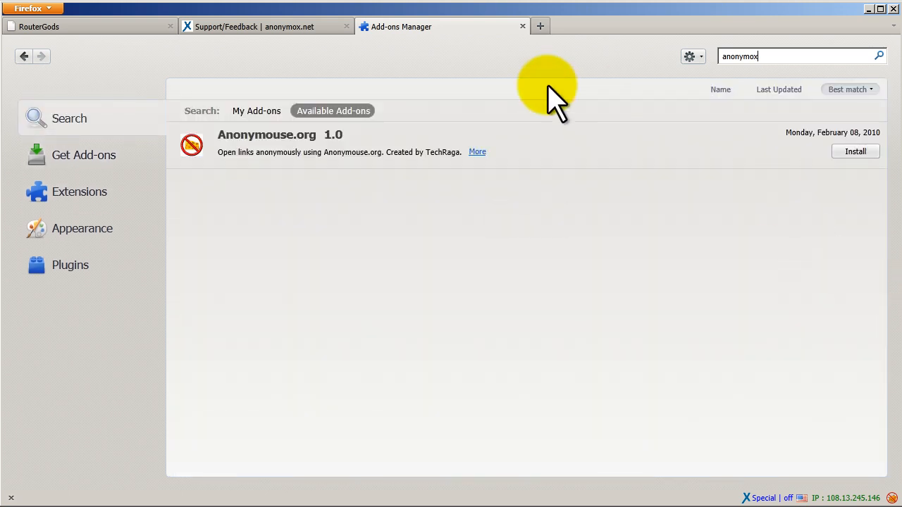
{"action": "left_click", "coordinate": [256, 111]}
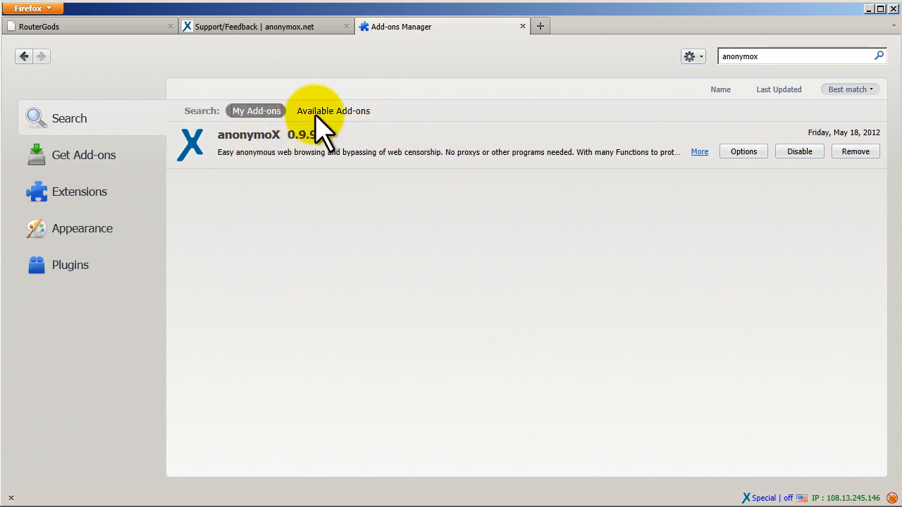
{"action": "left_click", "coordinate": [332, 111]}
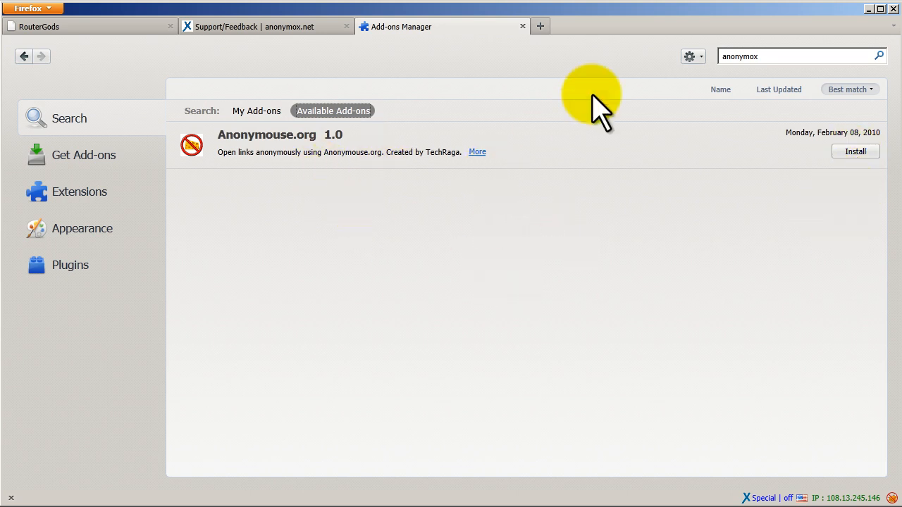
{"action": "mouse_move", "coordinate": [518, 67]}
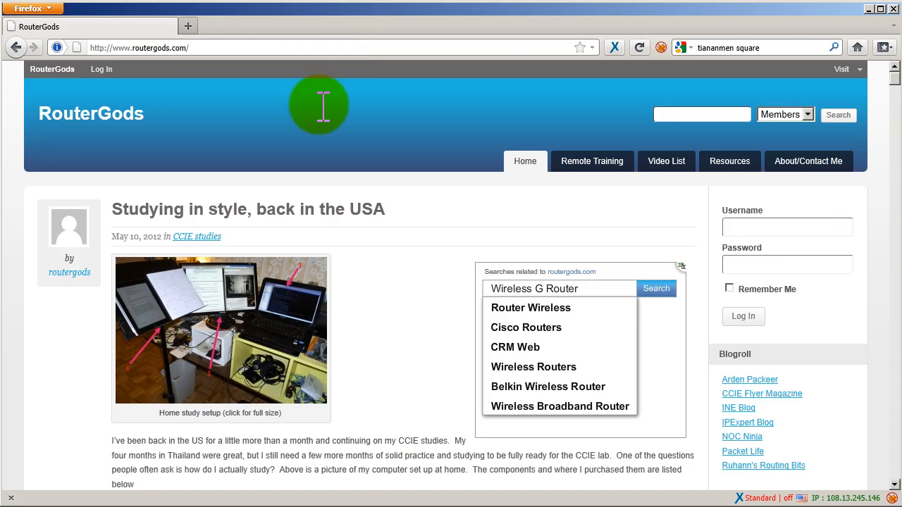
Step: Reopen the anonymoX settings panel on the RouterGods page, showing the add-on still inactive
{"action": "left_click", "coordinate": [615, 47]}
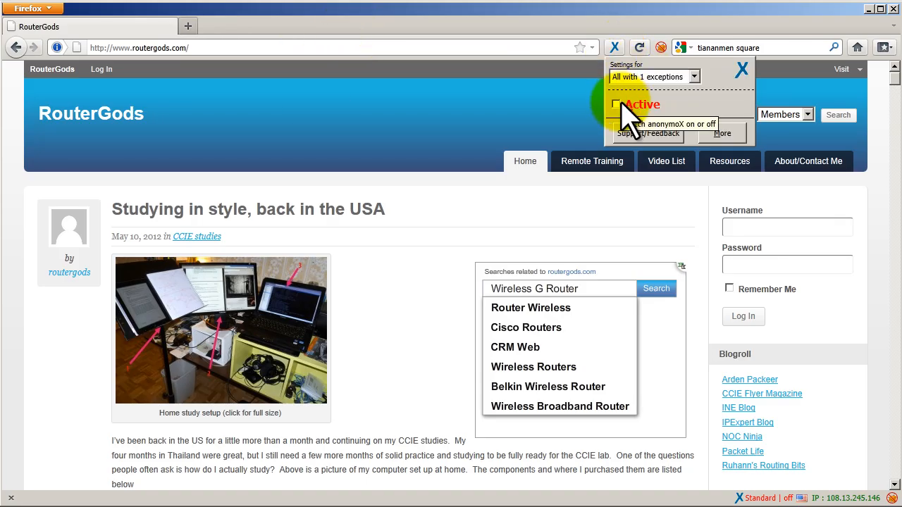
{"action": "mouse_move", "coordinate": [716, 117]}
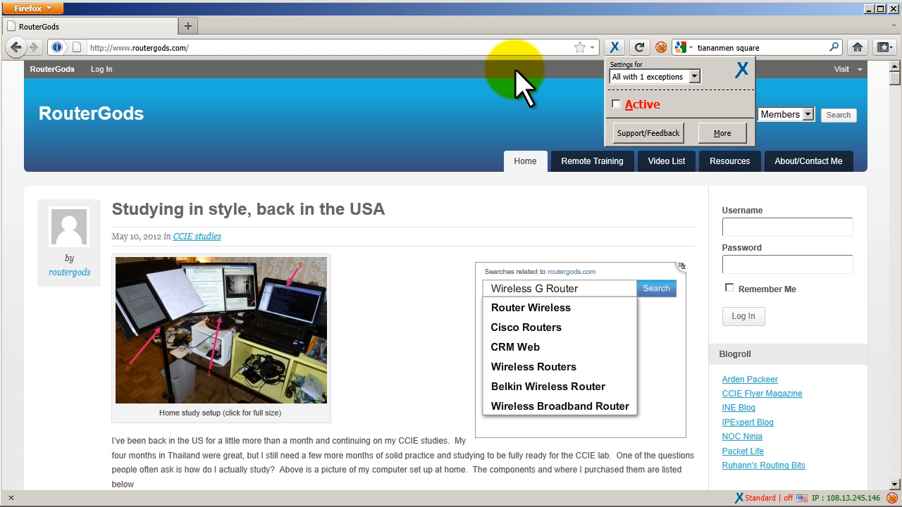
{"action": "mouse_move", "coordinate": [677, 99]}
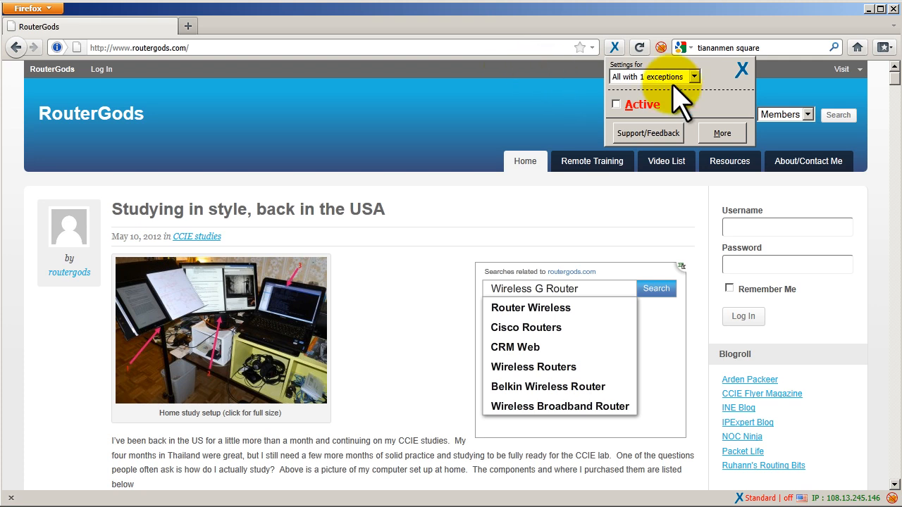